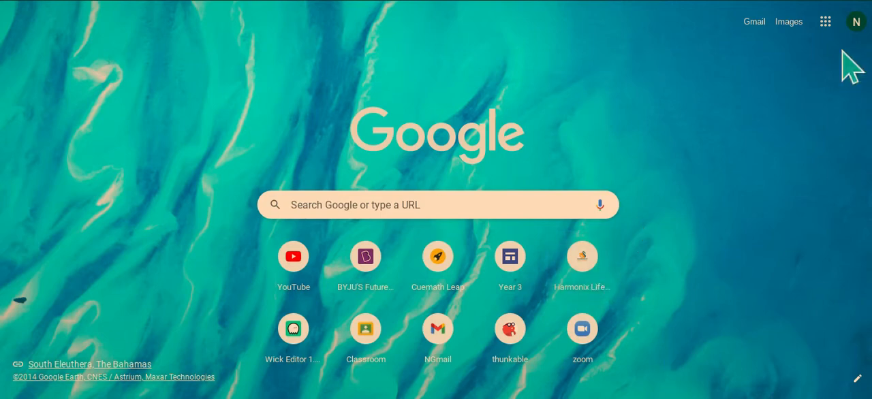
pyautogui.moveTo(807, 123)
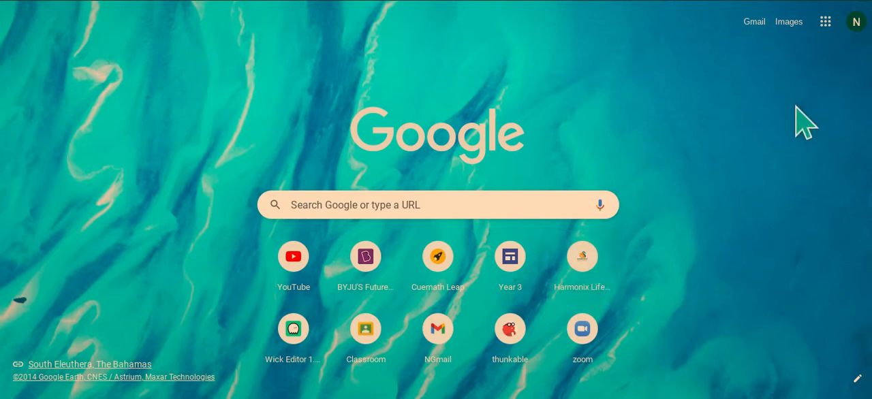
# Focus the Google search box to begin a special-character query.
pyautogui.click(435, 204)
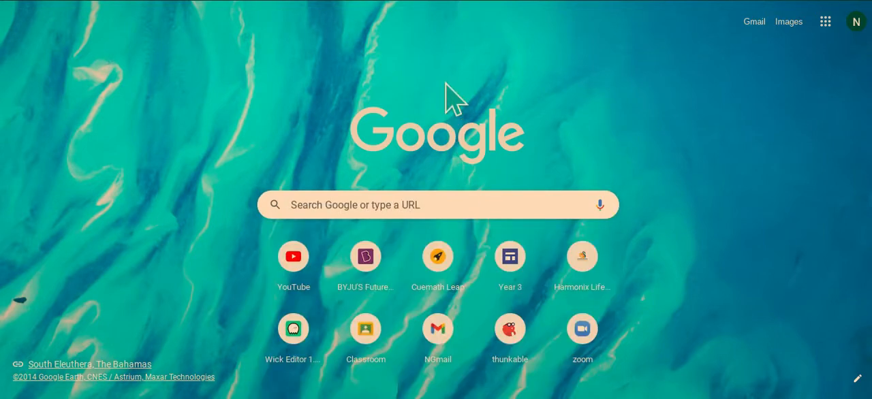
pyautogui.click(436, 204)
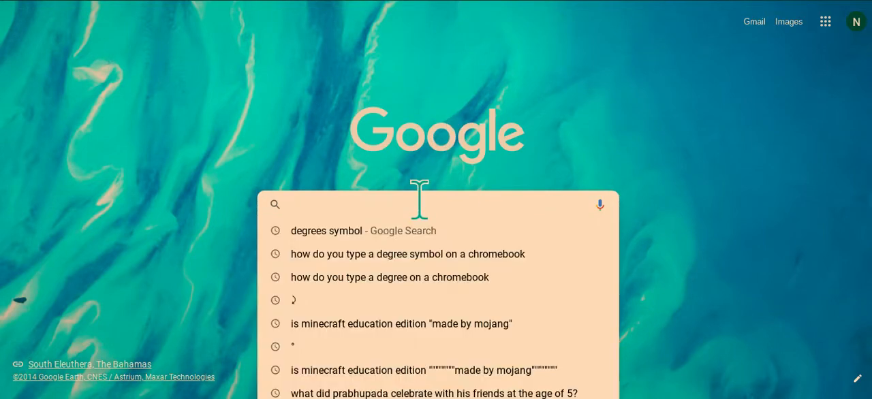
pyautogui.moveTo(361, 311)
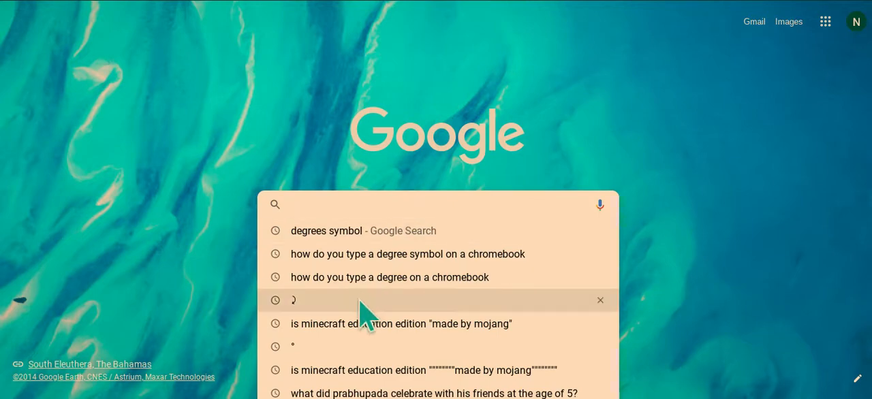
pyautogui.moveTo(446, 163)
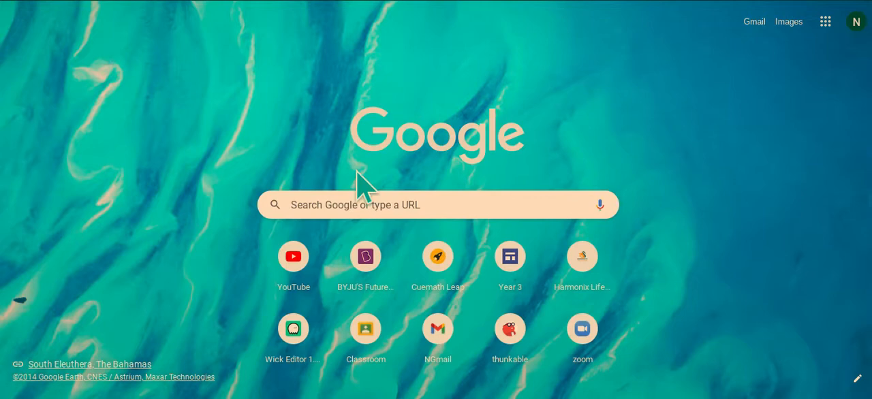
pyautogui.moveTo(422, 177)
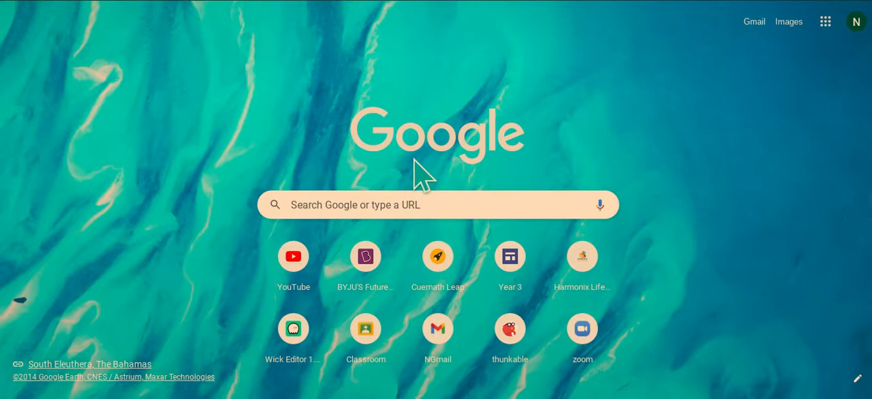
pyautogui.moveTo(436, 197)
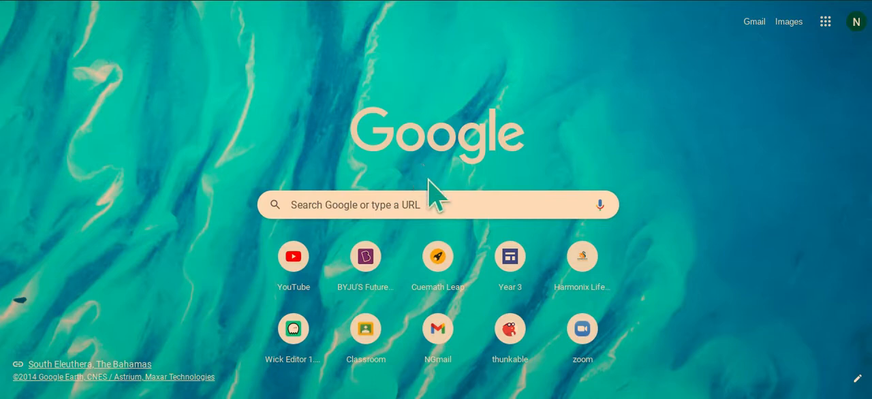
pyautogui.click(436, 205)
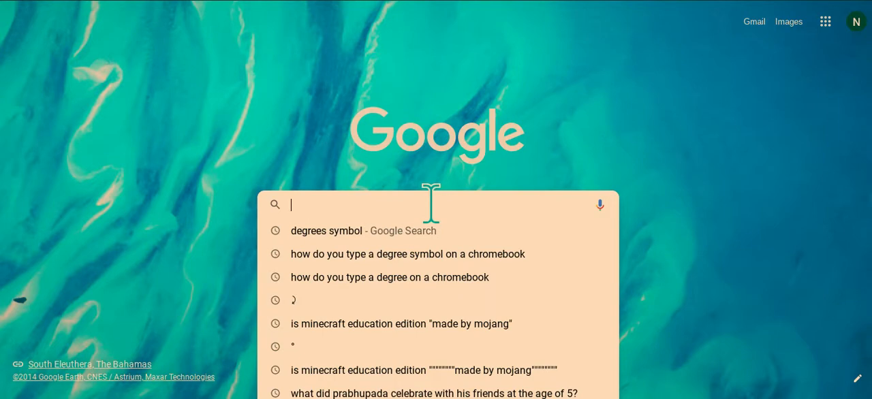
# Enter the degree-symbol face via Unicode code u00b0 and run the search.
pyautogui.write('u')
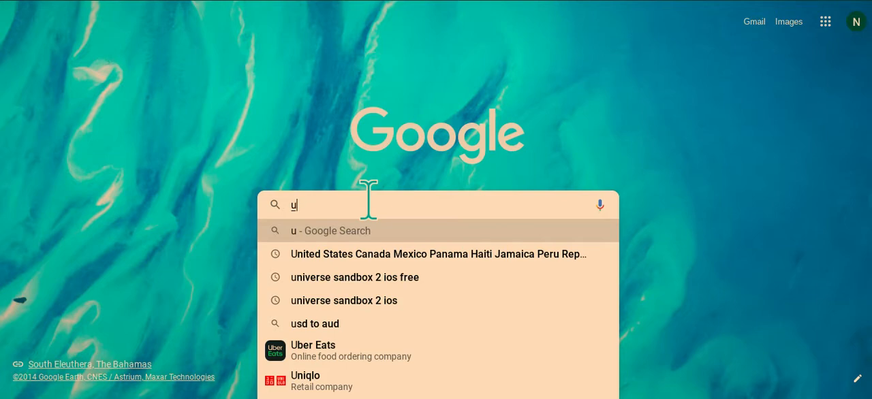
pyautogui.write('00b')
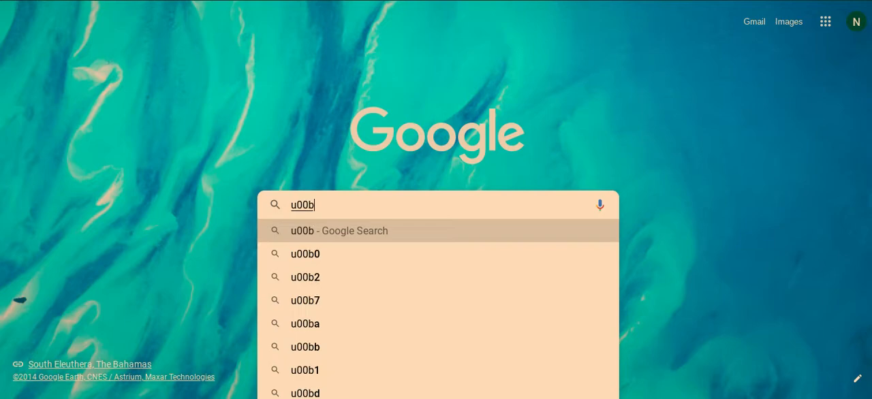
pyautogui.write('0')
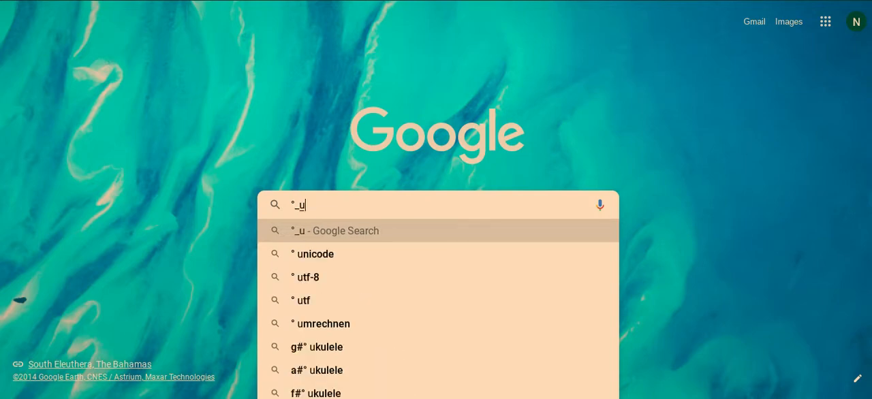
pyautogui.write('0')
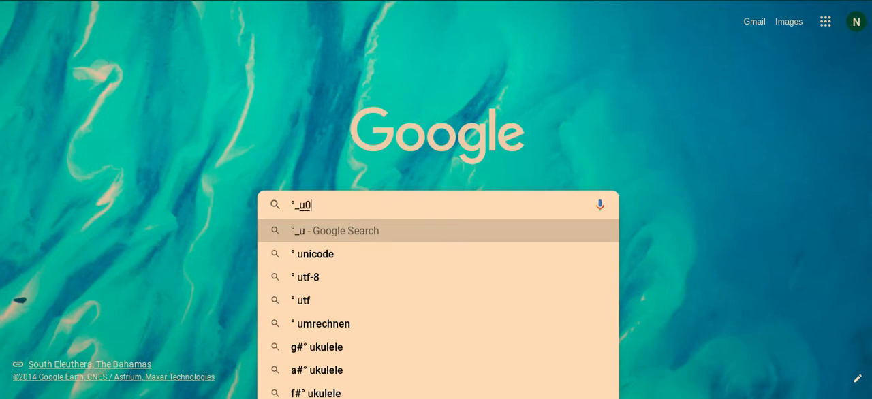
pyautogui.write('0b0')
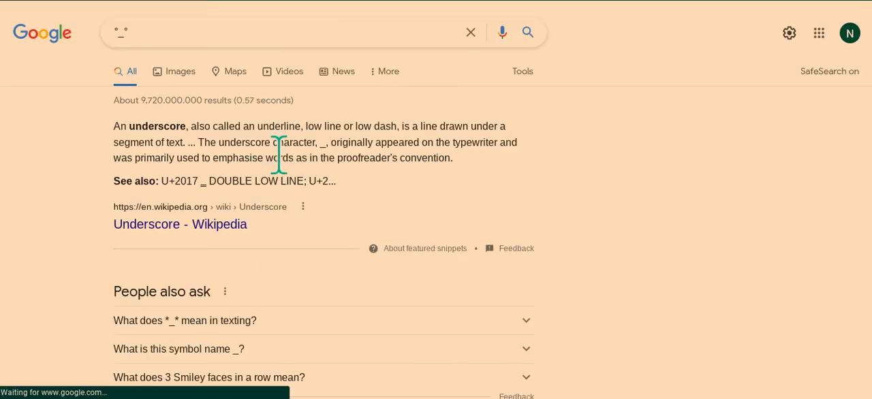
# Clear the query, enter a double low line via u2017, then empty the box again.
pyautogui.scroll(-3)
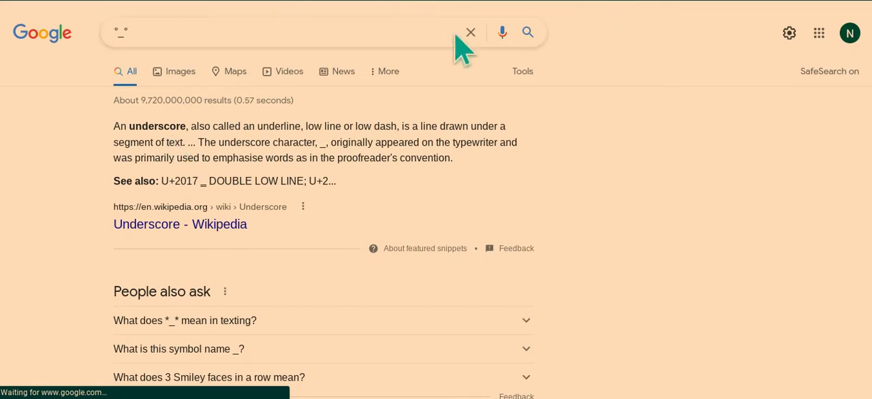
pyautogui.click(470, 33)
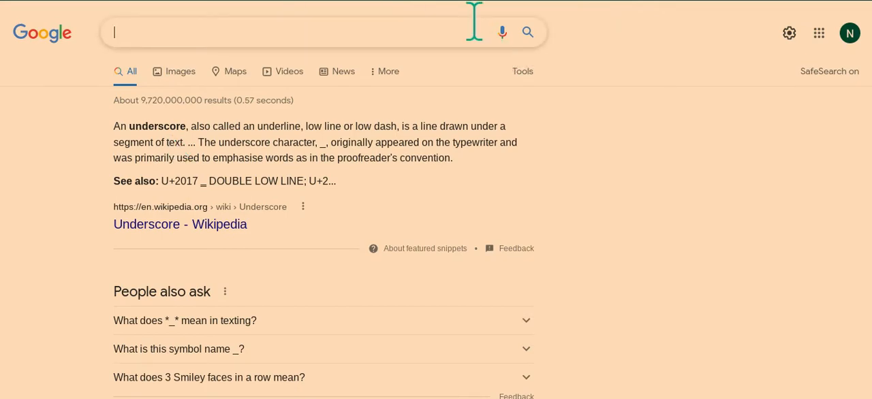
pyautogui.write('u')
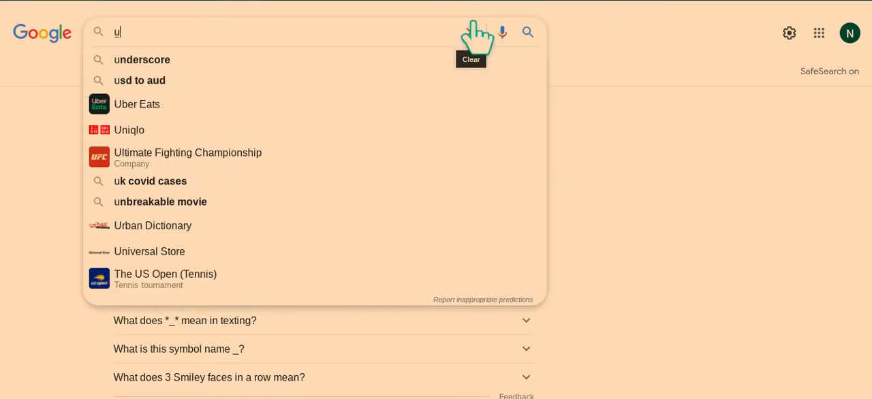
pyautogui.write('2017')
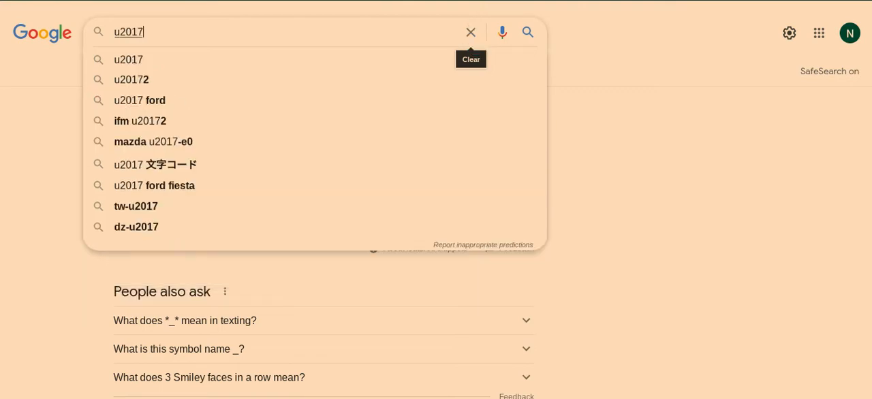
pyautogui.write('_')
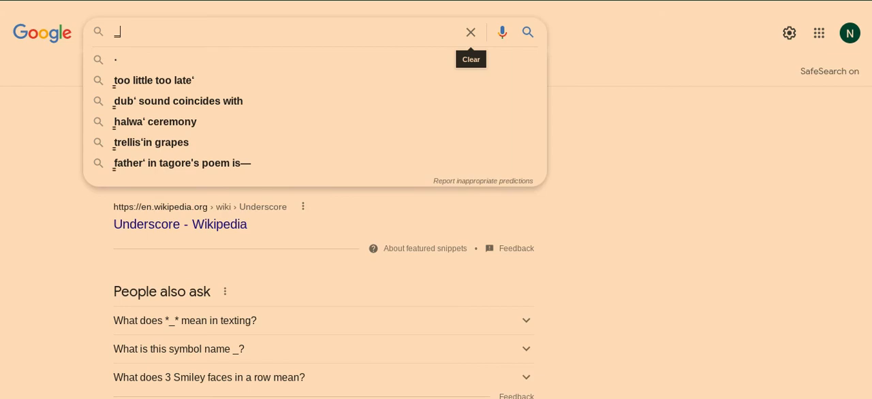
pyautogui.click(472, 33)
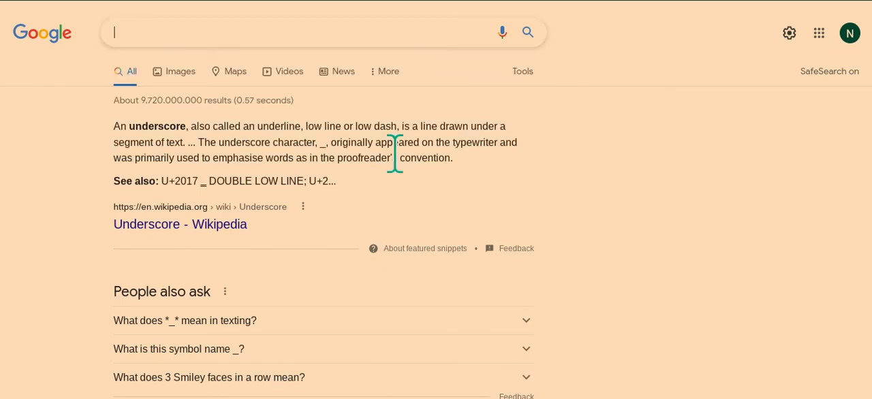
pyautogui.scroll(-3)
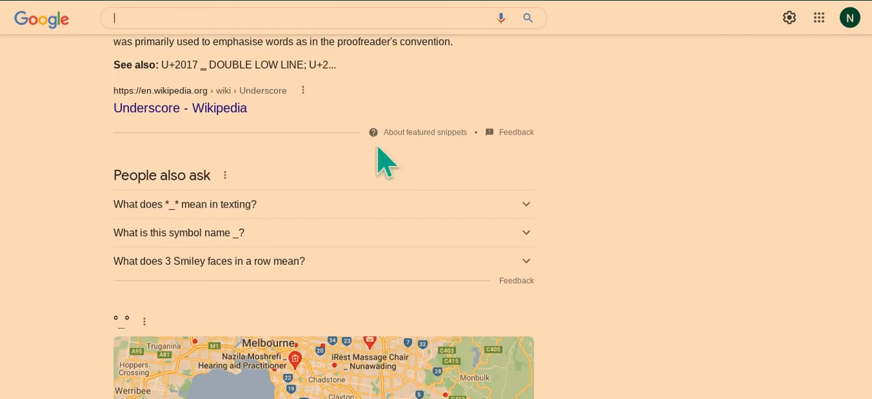
pyautogui.scroll(-3)
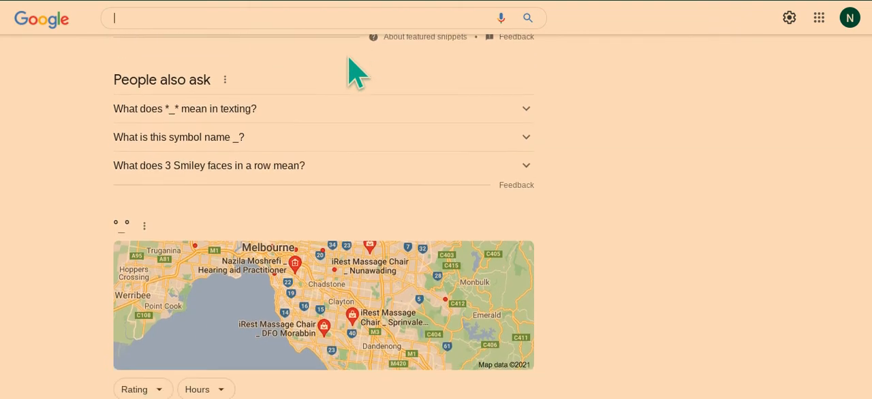
pyautogui.scroll(-3)
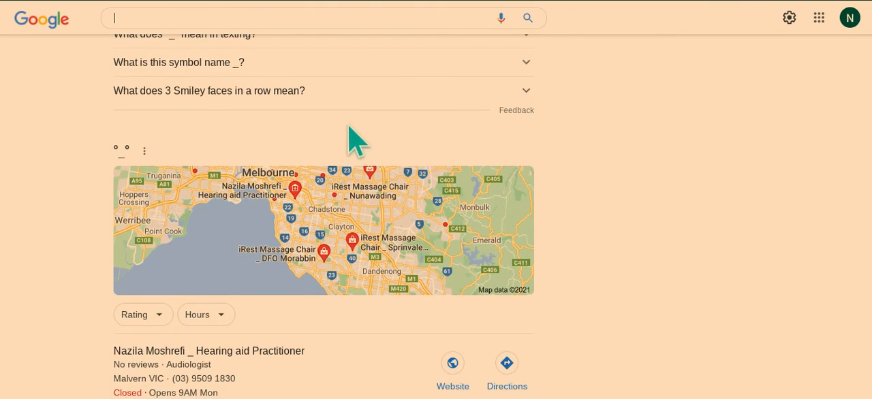
pyautogui.moveTo(264, 272)
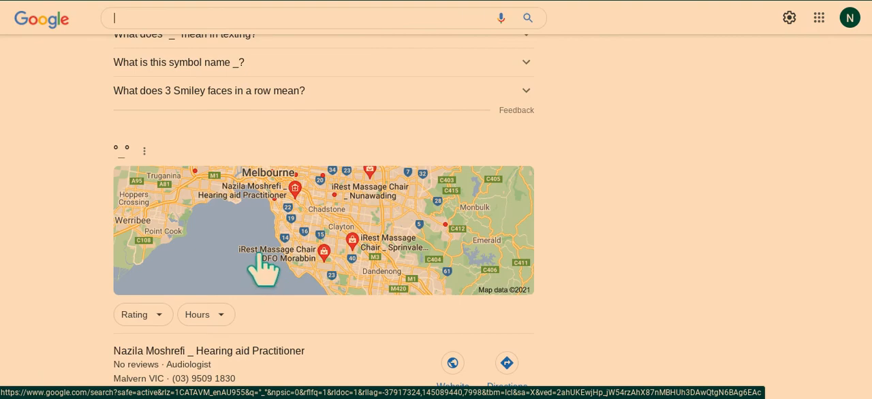
pyautogui.moveTo(271, 212)
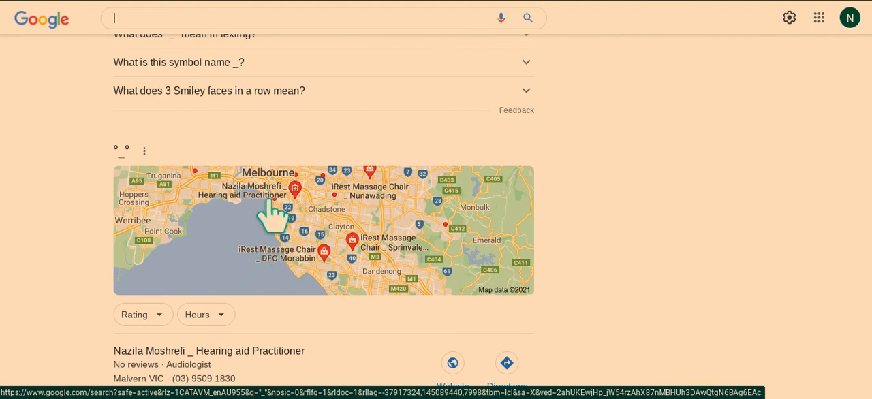
pyautogui.scroll(-3)
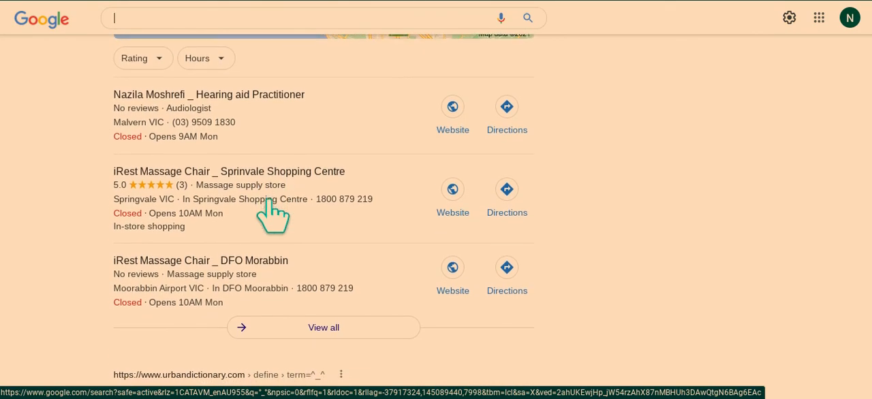
pyautogui.scroll(-3)
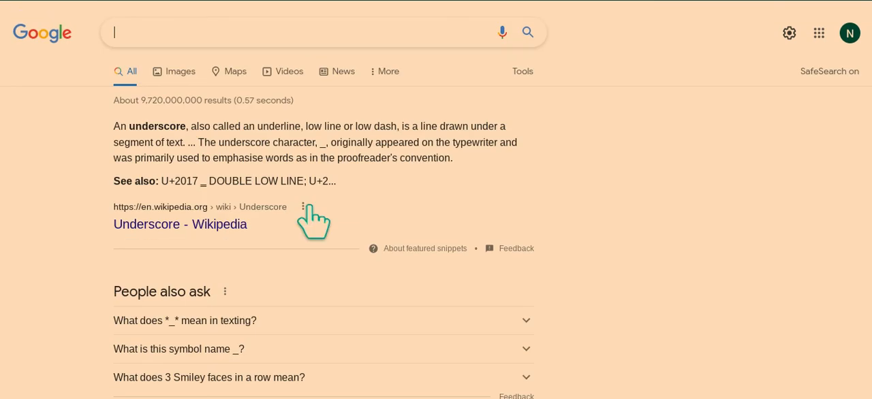
pyautogui.click(180, 223)
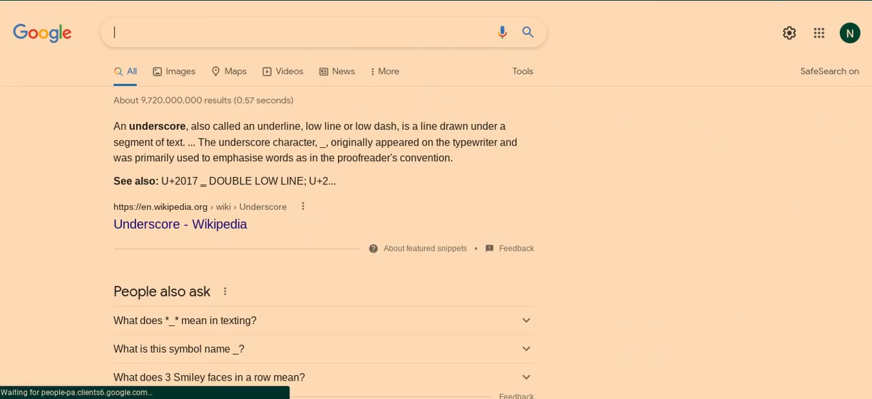